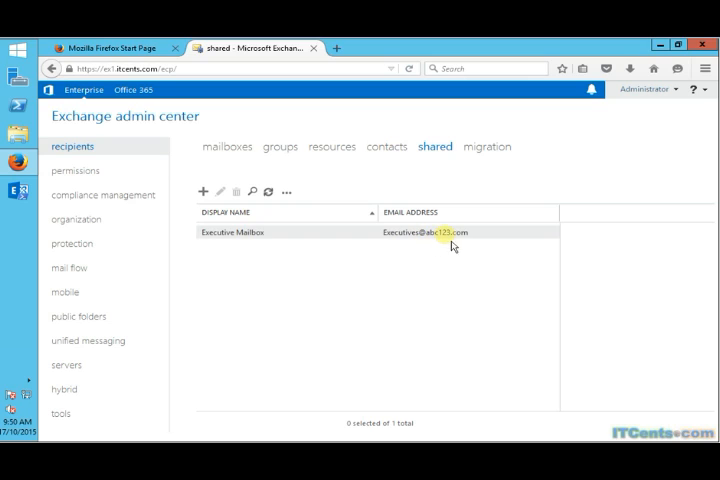
mouse_move(418, 244)
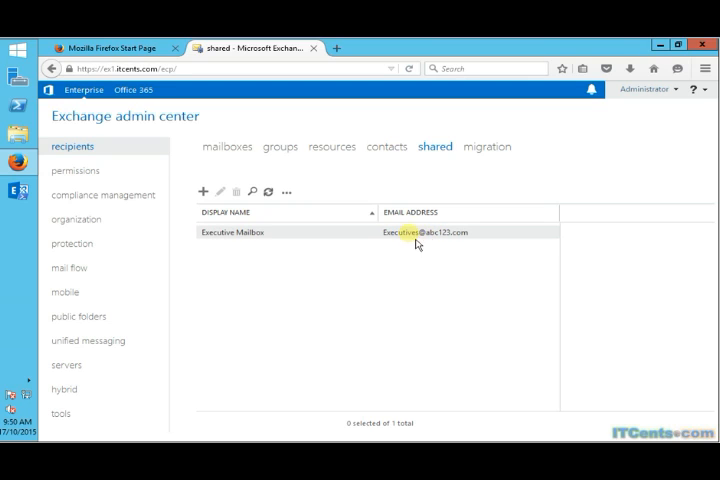
mouse_move(444, 244)
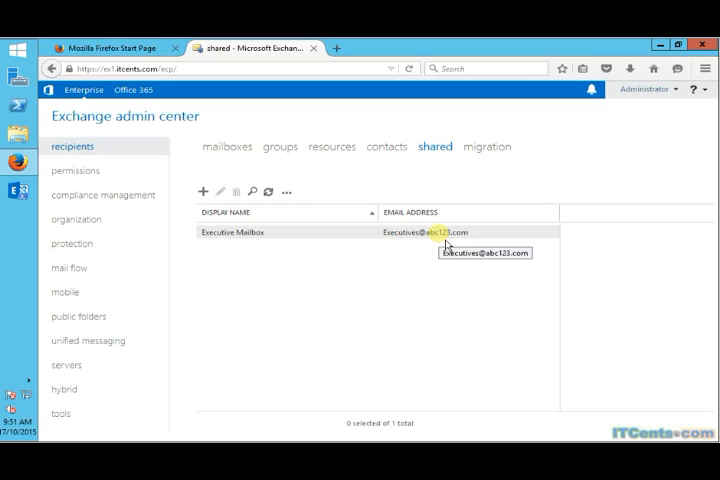
mouse_move(454, 244)
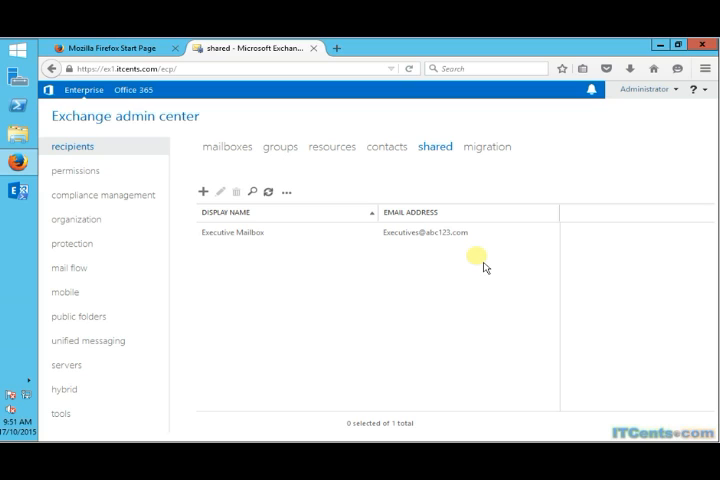
mouse_move(420, 256)
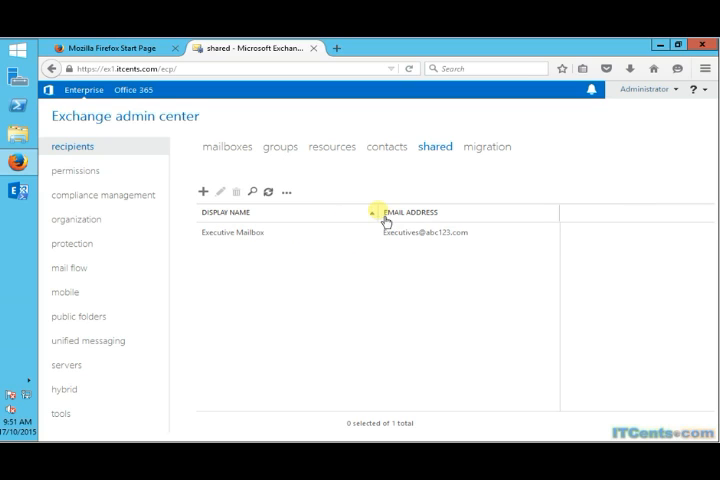
mouse_move(368, 212)
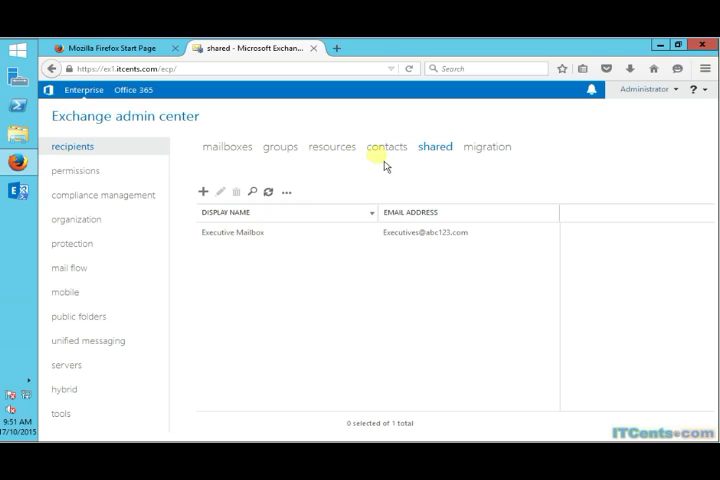
mouse_move(436, 148)
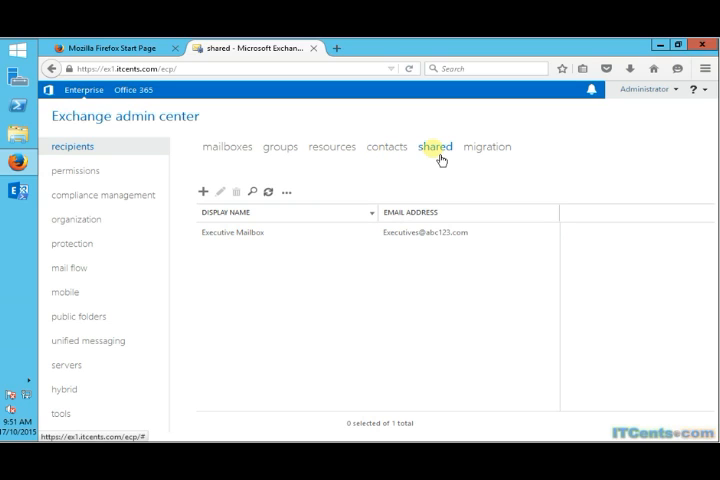
mouse_move(280, 148)
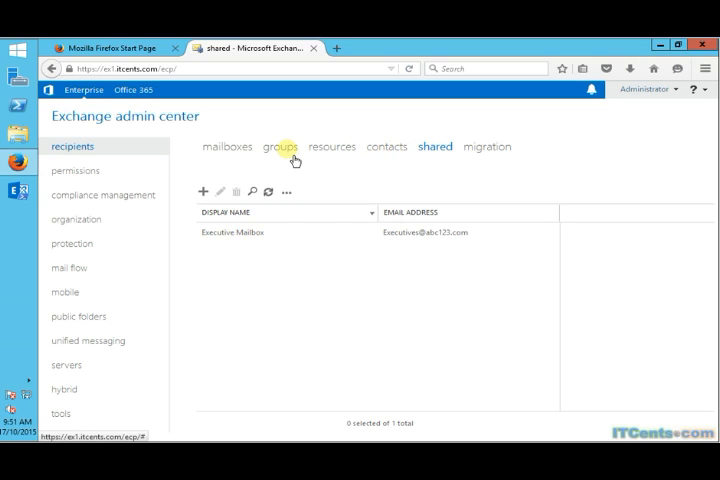
- Show the groups list with Corporate Users, IT and Sales at abc123.com
left_click(280, 148)
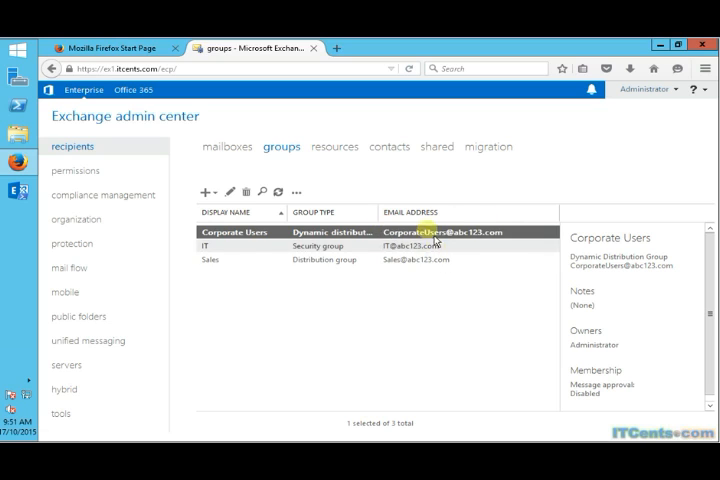
mouse_move(444, 248)
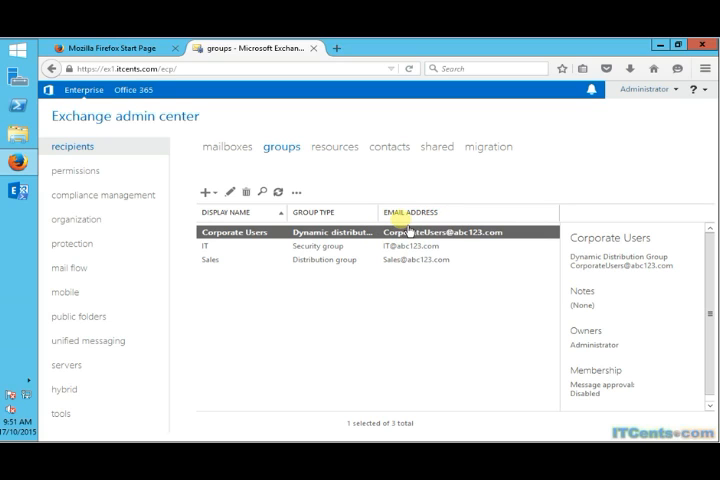
mouse_move(474, 248)
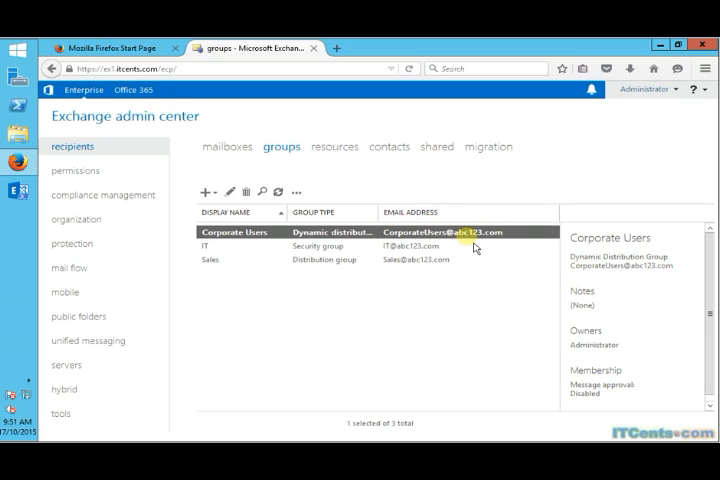
mouse_move(510, 246)
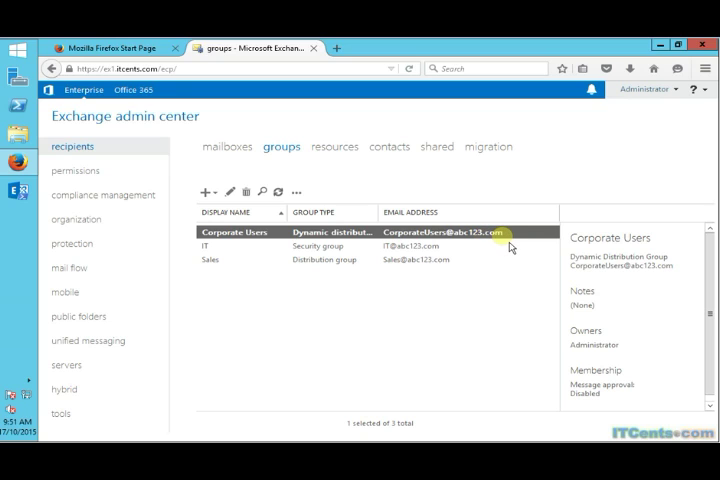
mouse_move(510, 244)
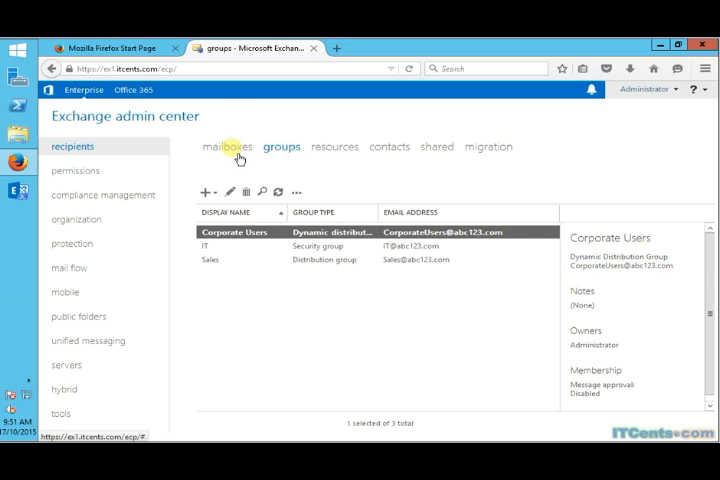
- Show the user mailboxes list, all addressed at abc123.com
left_click(228, 146)
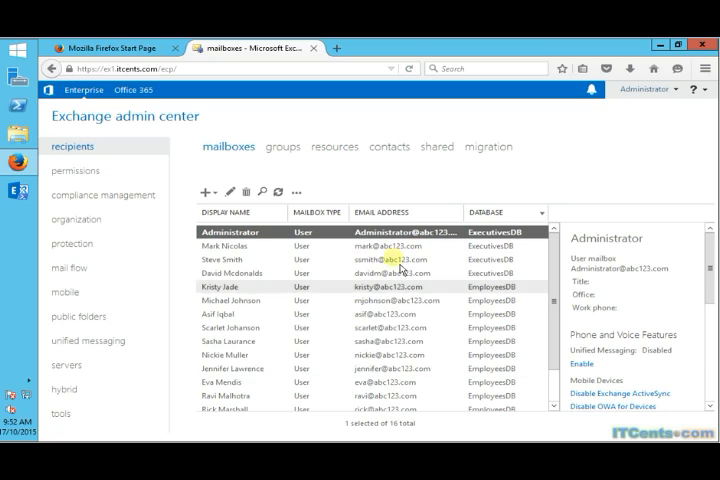
mouse_move(400, 244)
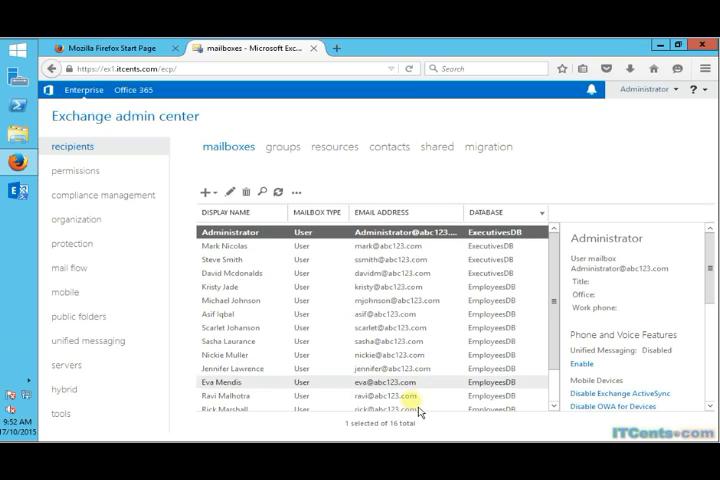
mouse_move(494, 204)
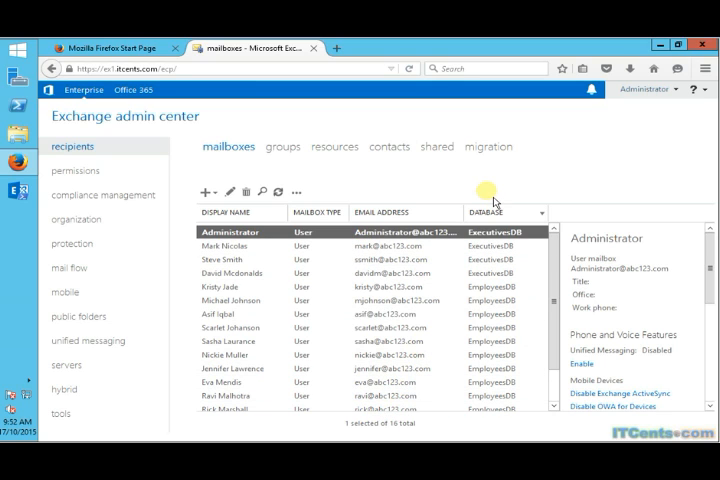
mouse_move(78, 316)
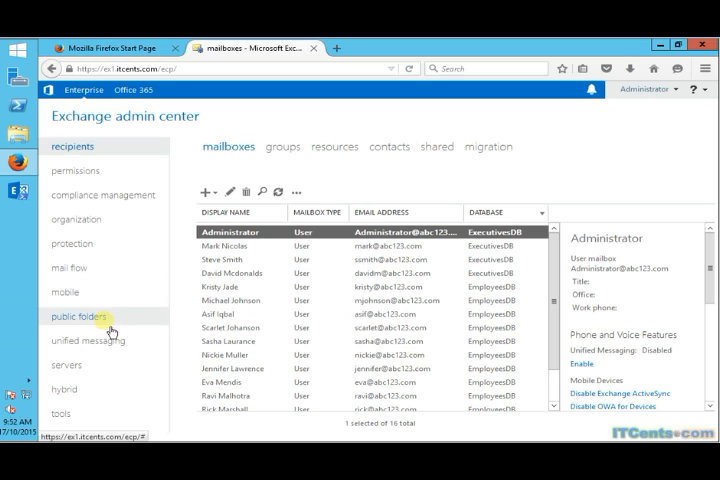
- Review accepted domains under mail flow, then view the email address policies with ABC123Policy details
left_click(68, 268)
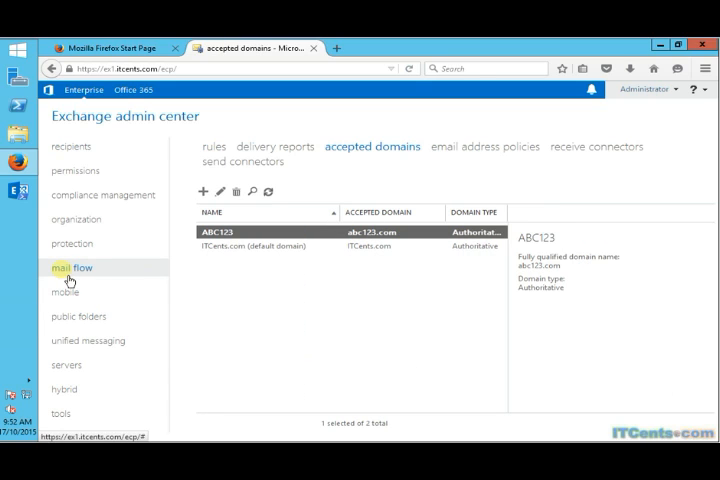
mouse_move(368, 160)
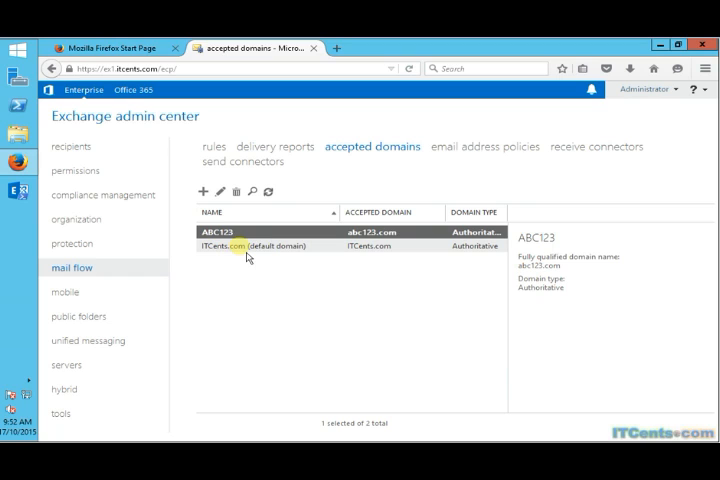
left_click(258, 246)
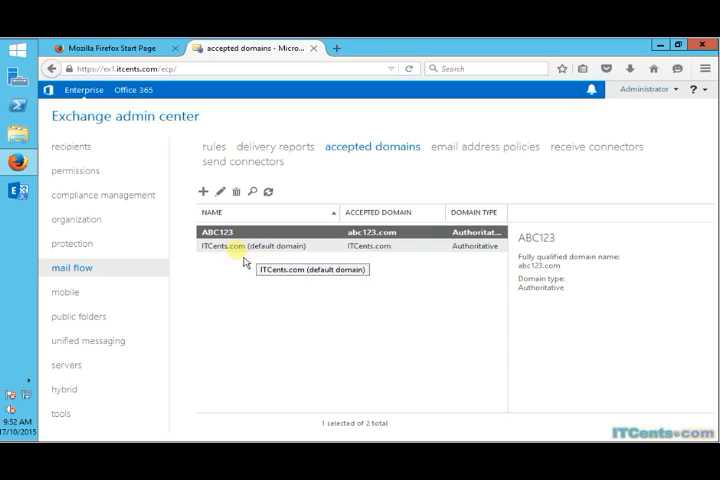
mouse_move(486, 146)
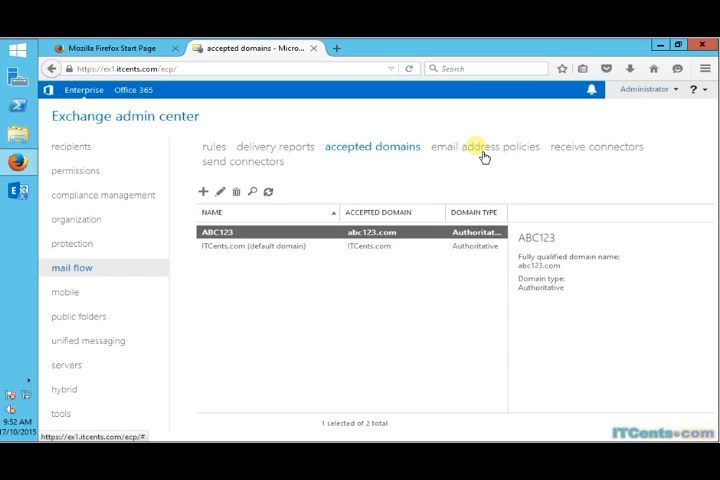
left_click(482, 146)
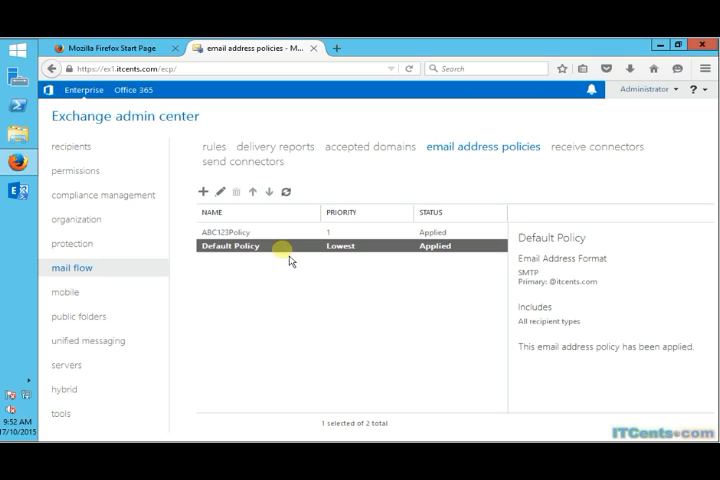
mouse_move(588, 282)
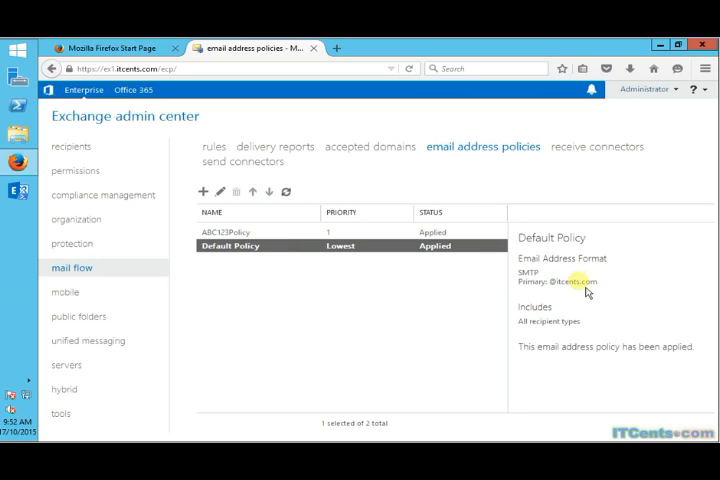
mouse_move(260, 250)
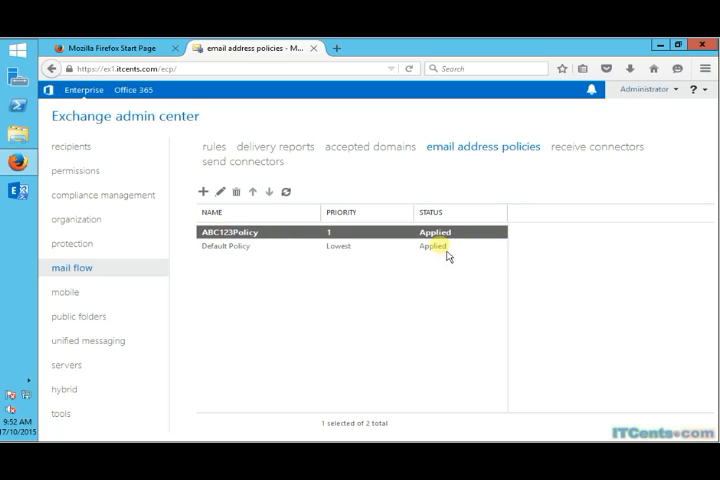
left_click(230, 232)
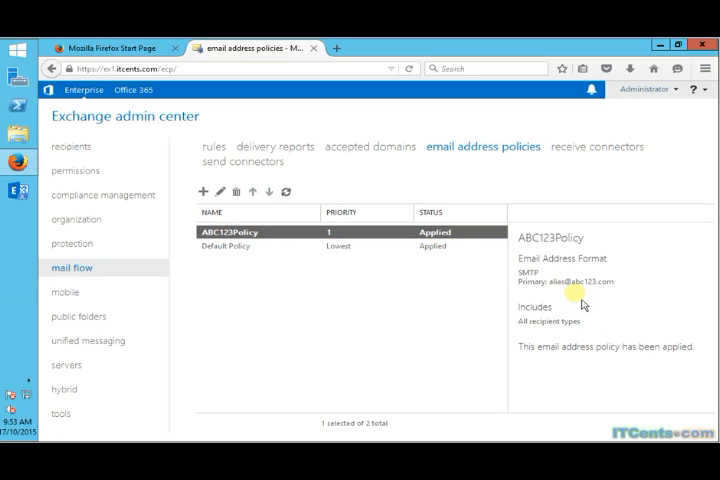
mouse_move(628, 298)
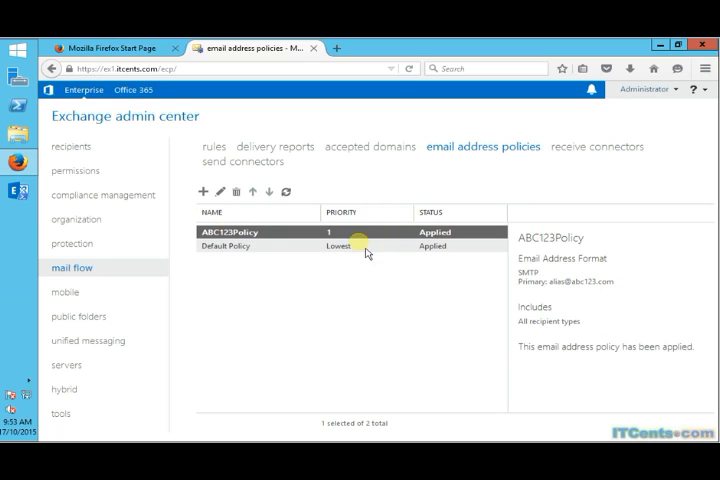
left_click(244, 244)
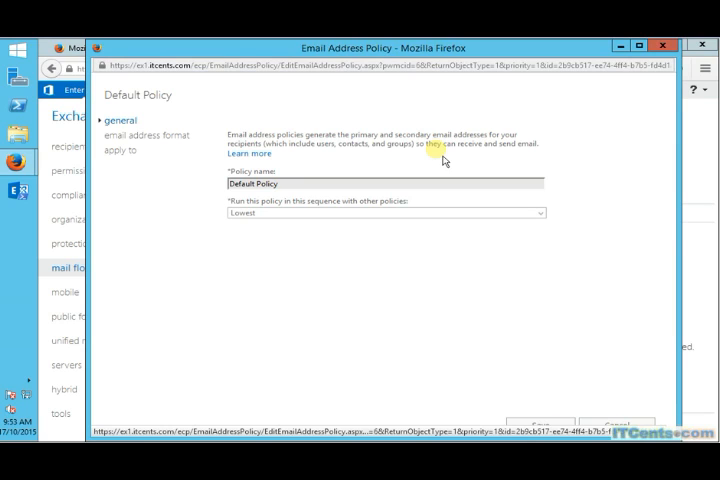
mouse_move(548, 224)
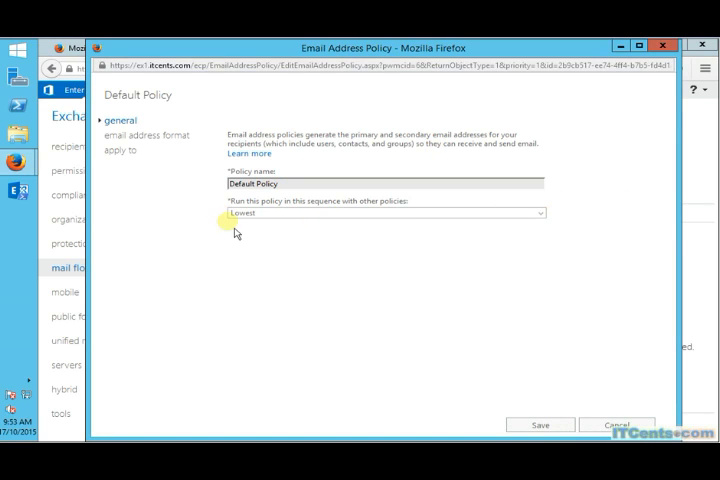
mouse_move(266, 224)
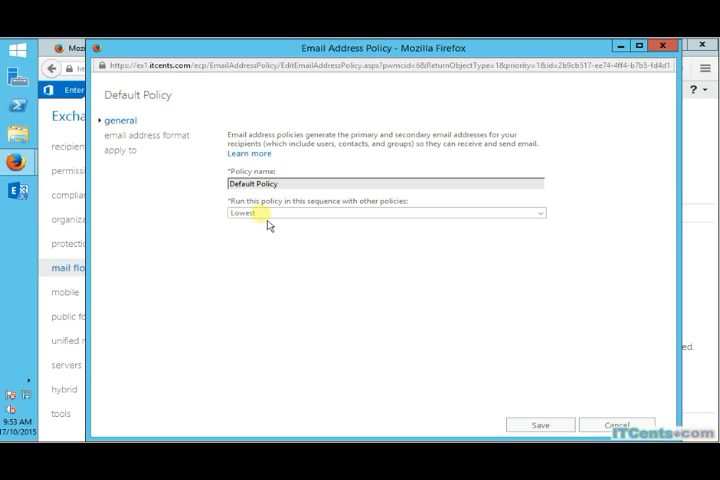
left_click(150, 136)
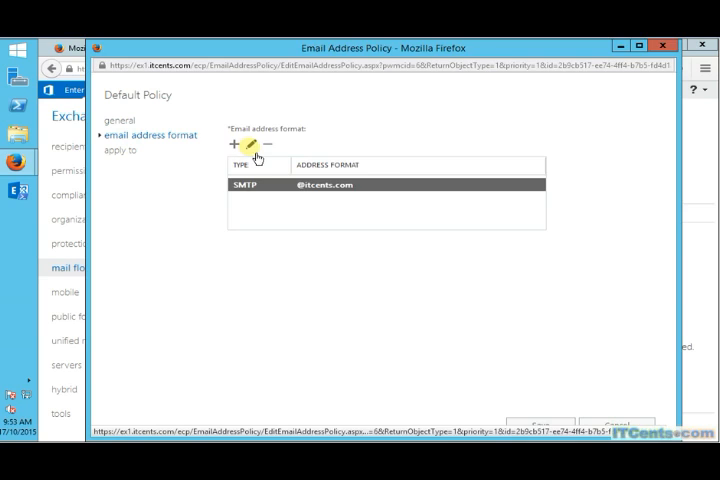
left_click(248, 144)
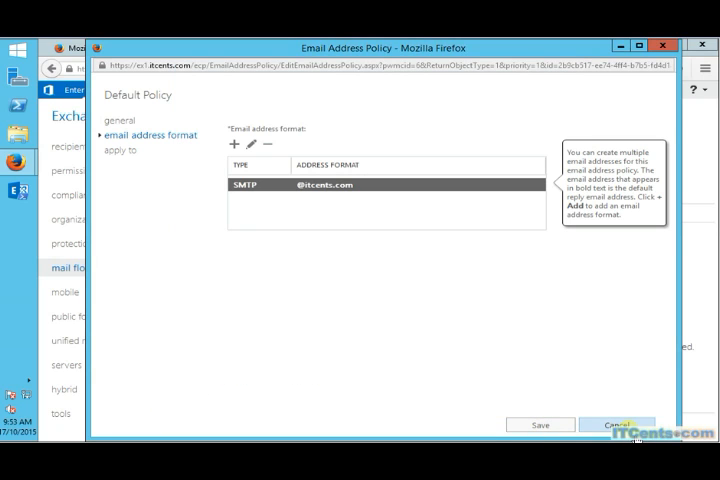
left_click(616, 424)
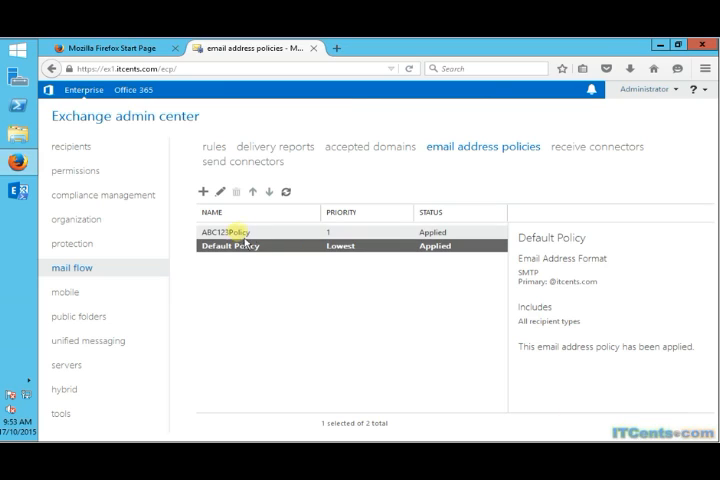
left_click(226, 232)
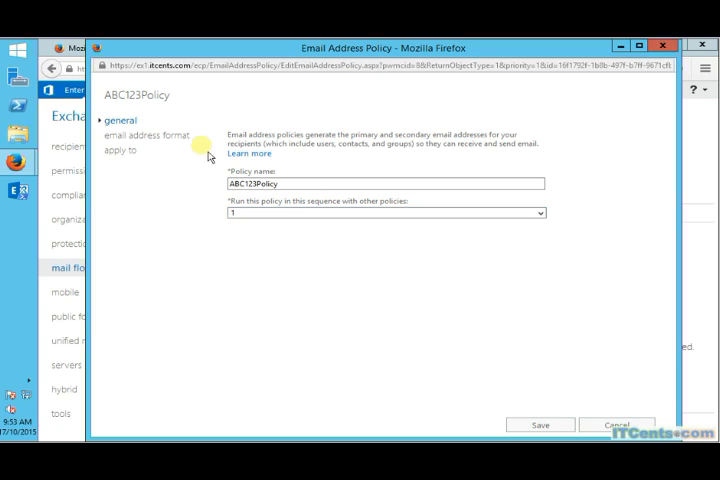
left_click(150, 136)
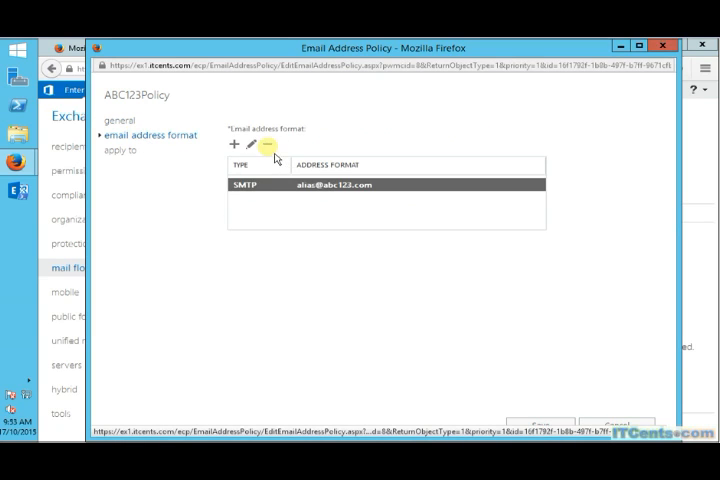
left_click(250, 146)
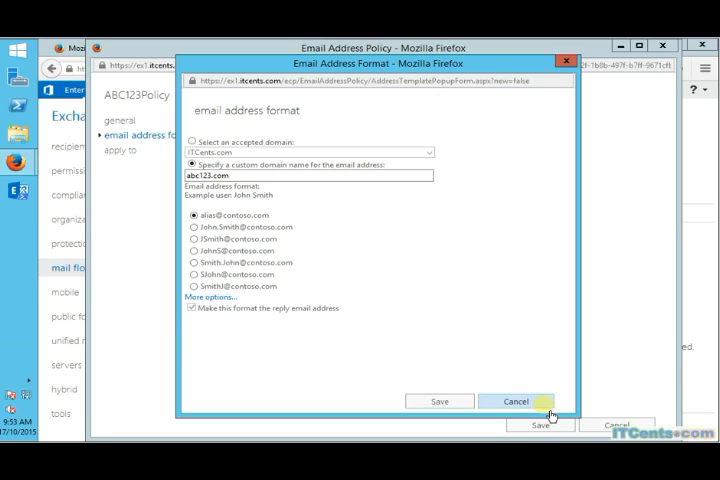
left_click(440, 400)
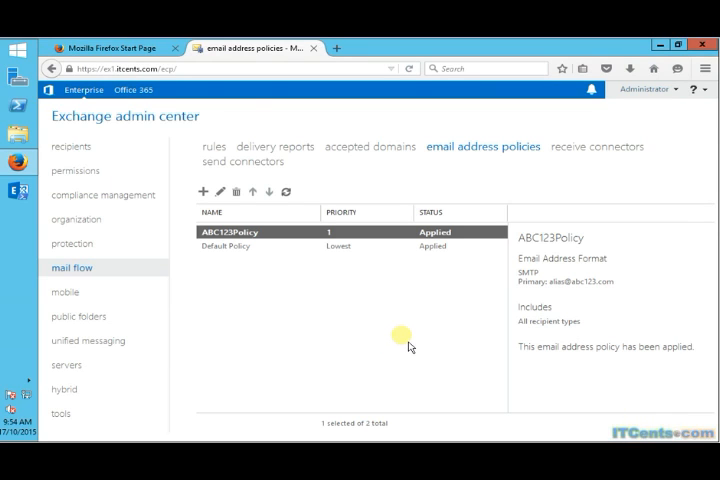
mouse_move(420, 298)
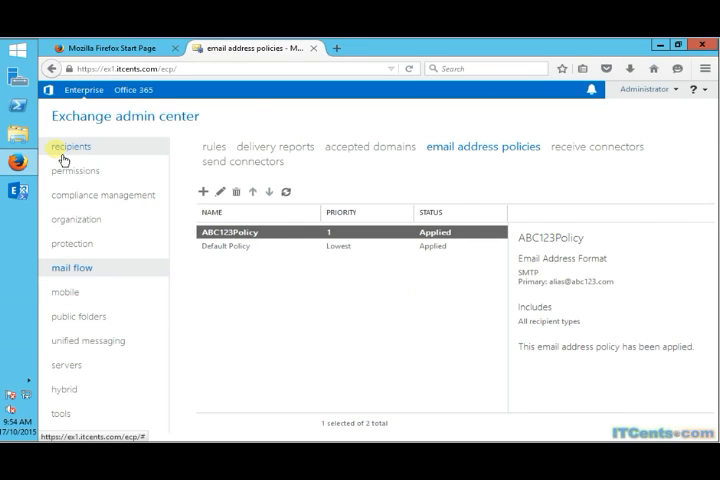
- Open a user mailbox's properties and view its email addresses
left_click(70, 146)
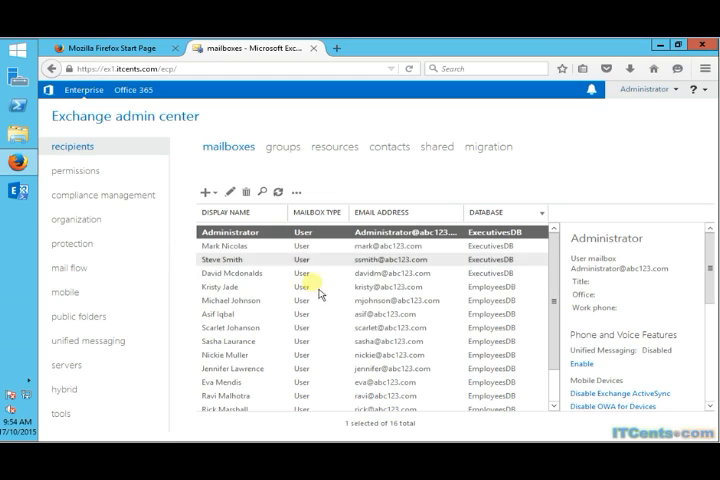
left_click(230, 288)
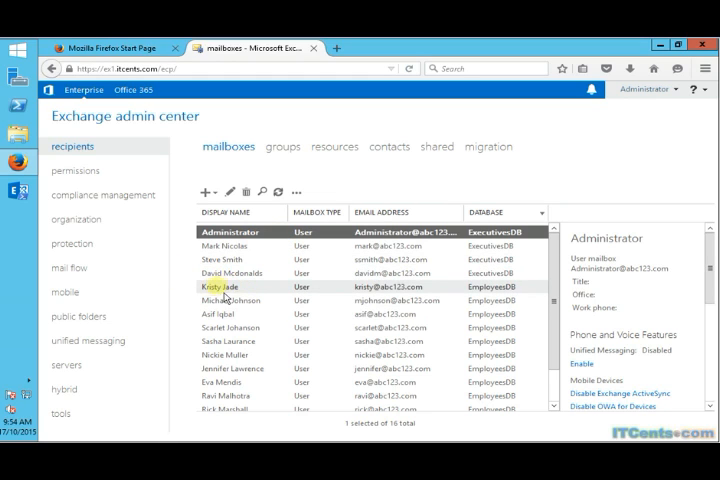
left_click(230, 286)
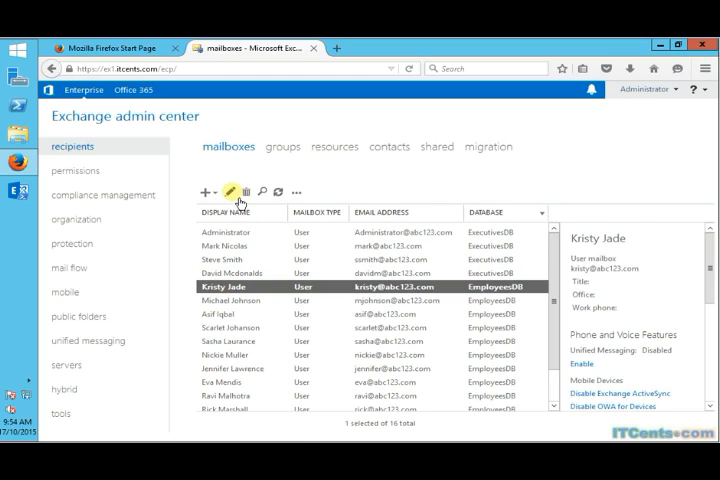
left_click(232, 192)
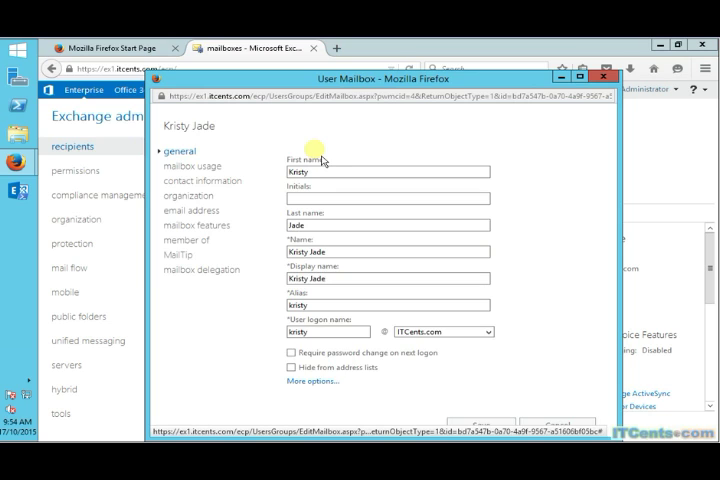
left_click(192, 210)
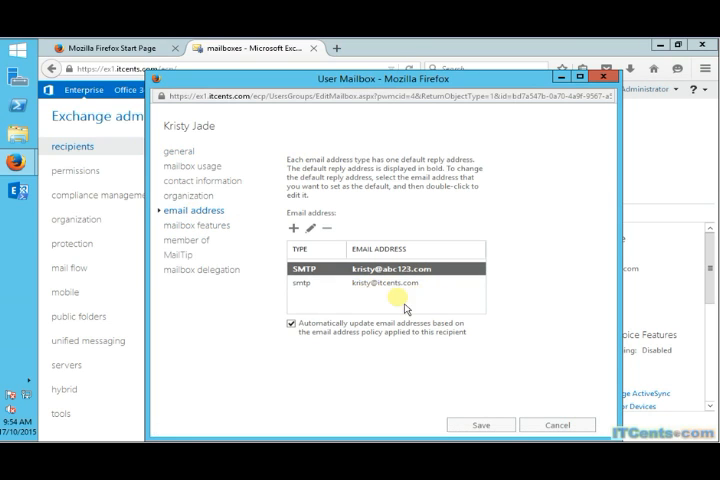
mouse_move(500, 308)
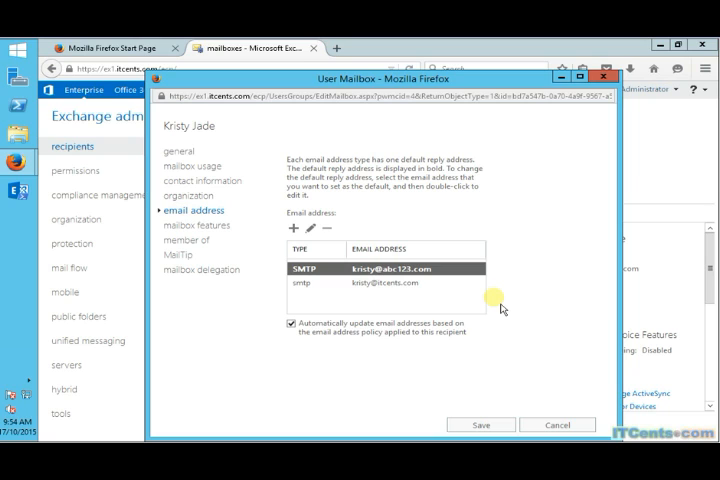
left_click(390, 282)
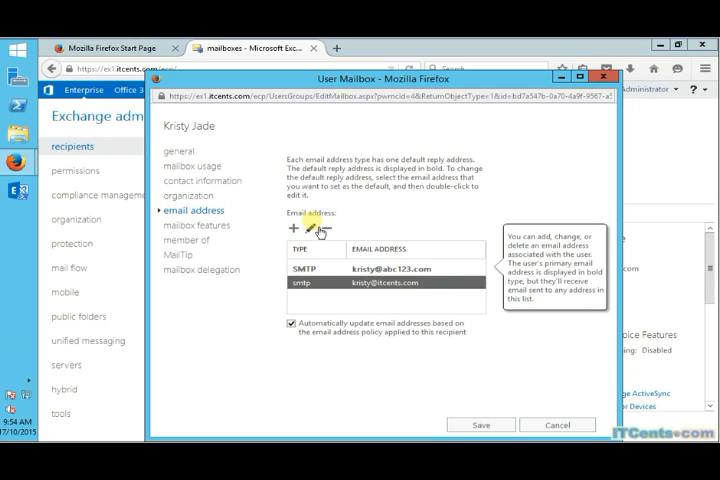
left_click(284, 228)
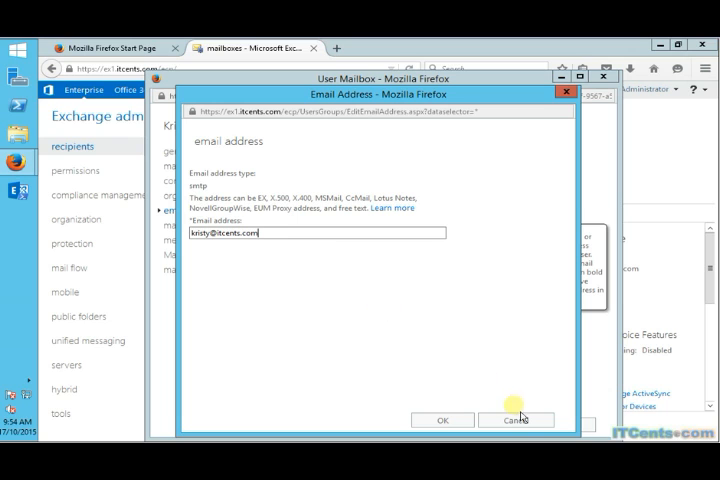
left_click(442, 420)
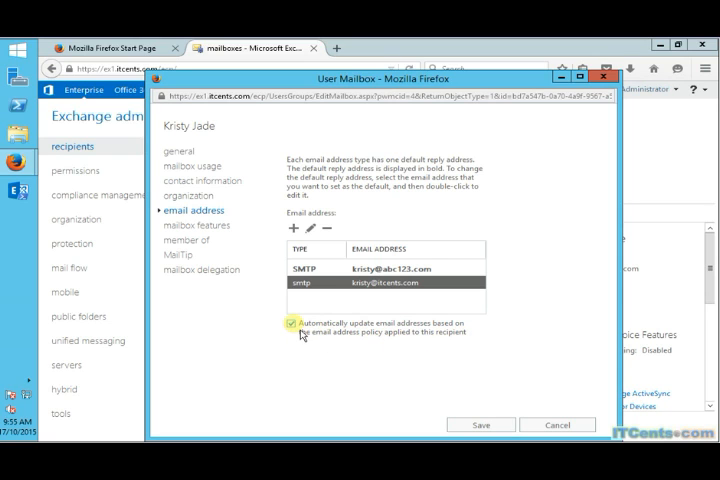
left_click(292, 324)
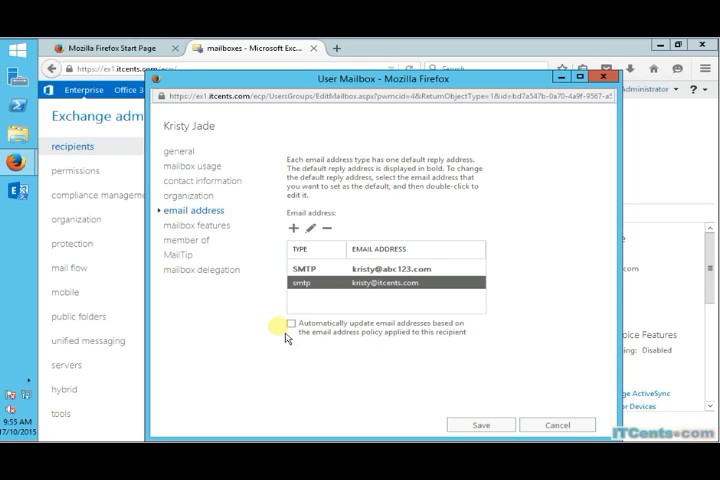
mouse_move(314, 228)
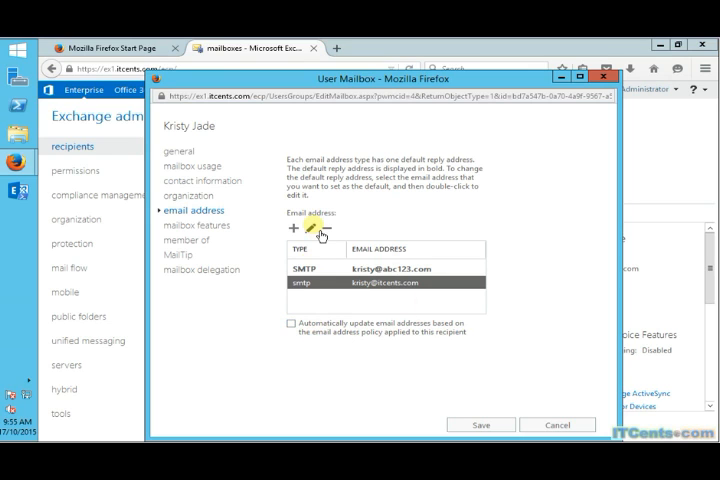
left_click(312, 224)
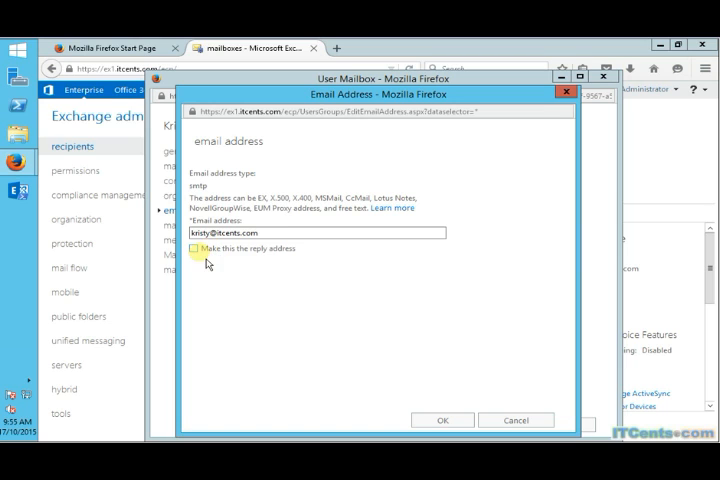
left_click(198, 248)
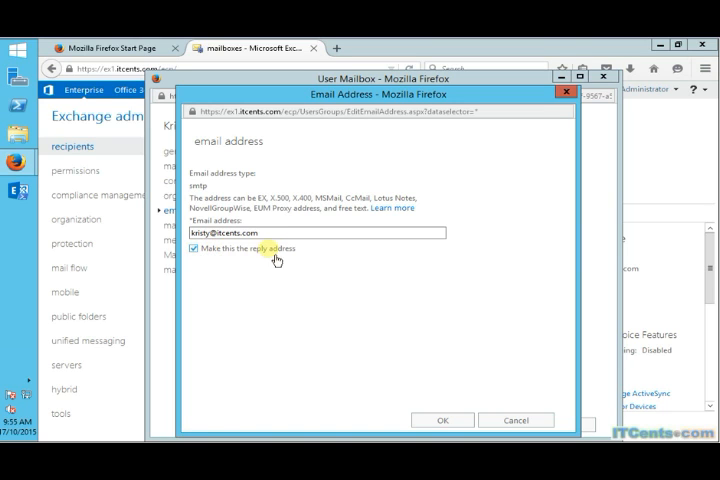
mouse_move(232, 260)
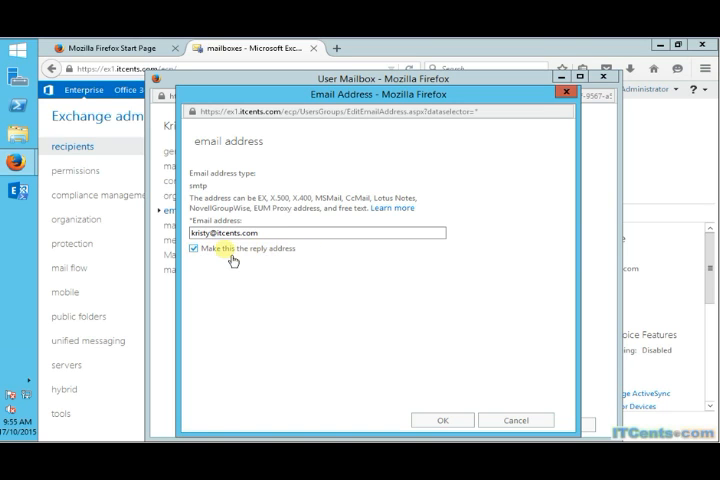
mouse_move(278, 270)
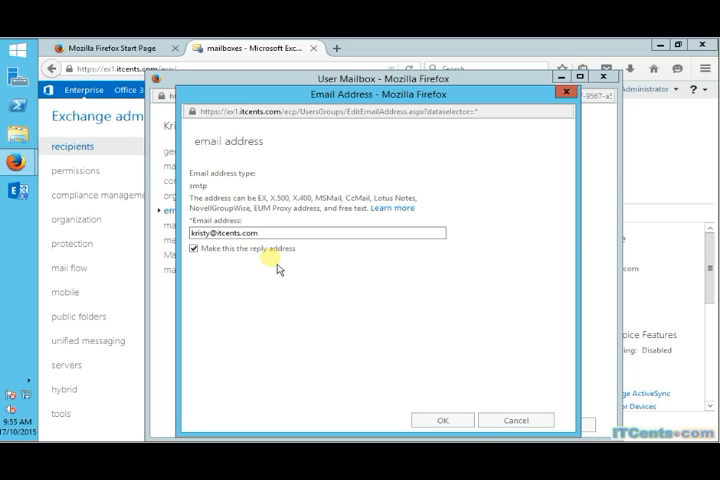
- Start a new email address policy named ITCentsPolicy
left_click(444, 420)
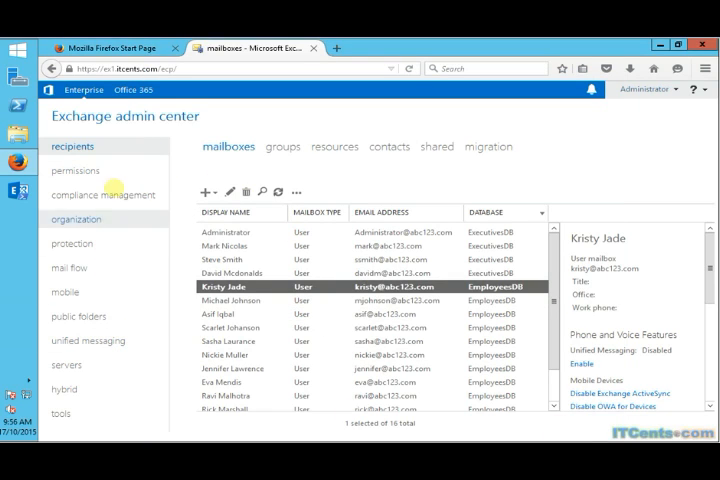
left_click(68, 268)
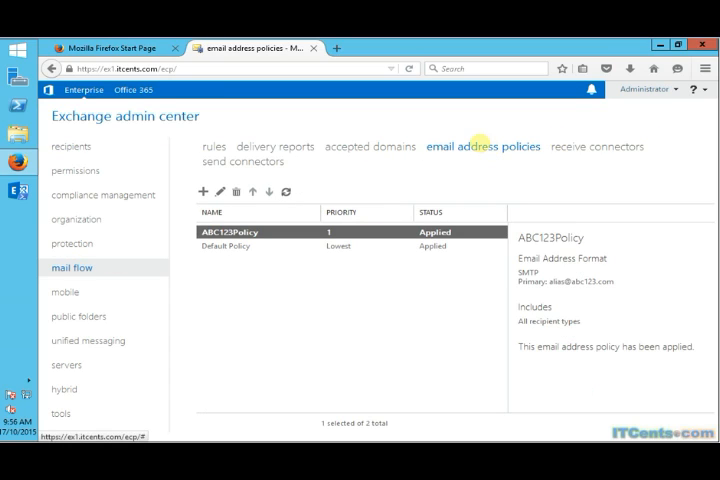
mouse_move(366, 228)
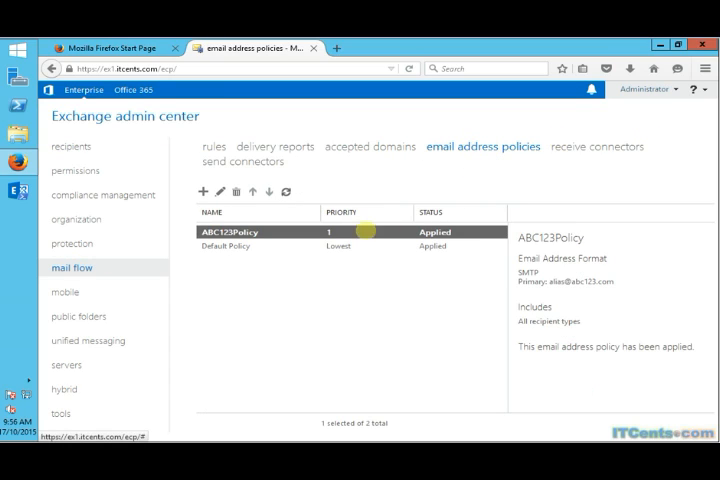
left_click(218, 192)
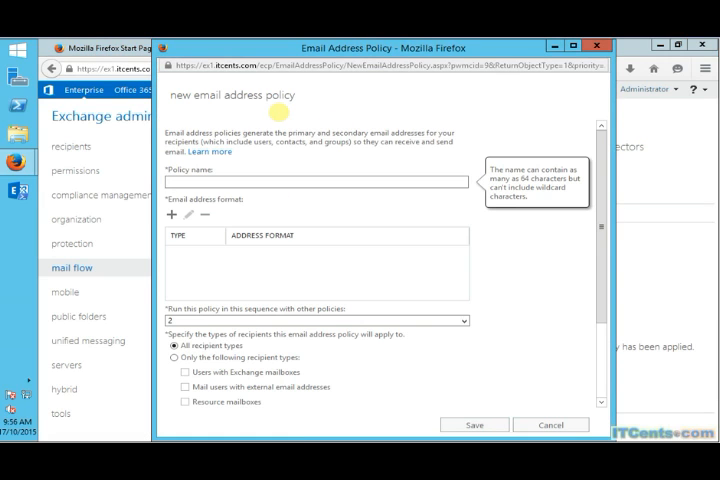
left_click(312, 180)
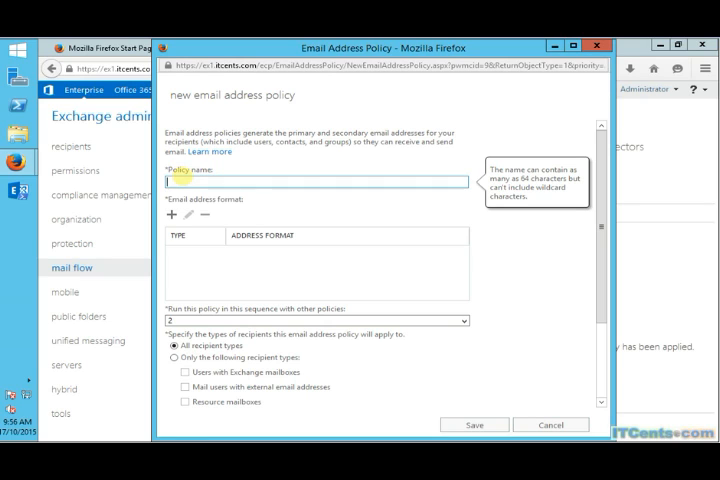
type("ITCents")
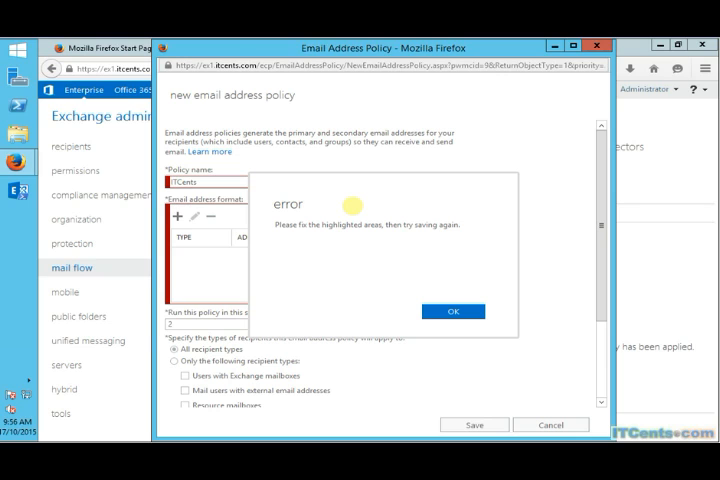
left_click(452, 312)
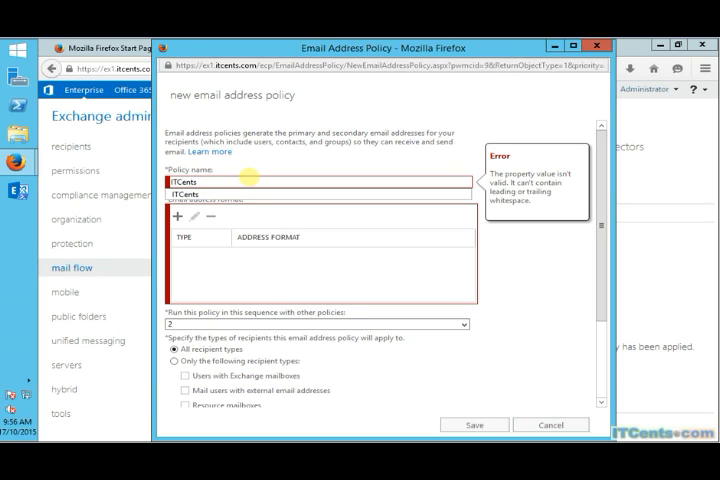
type("Policy")
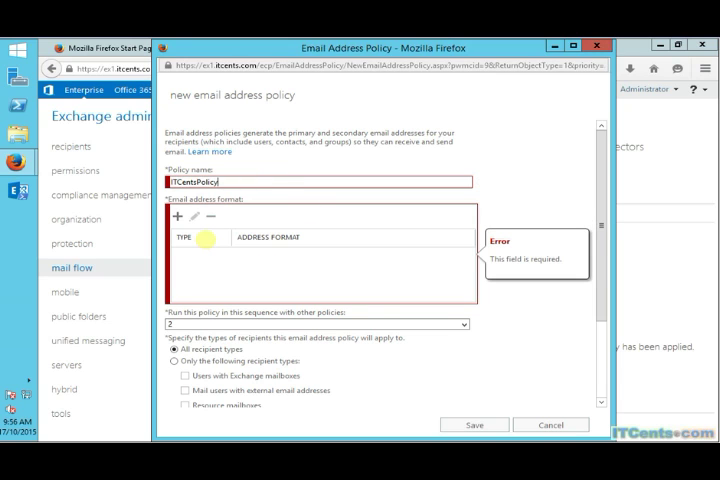
left_click(176, 216)
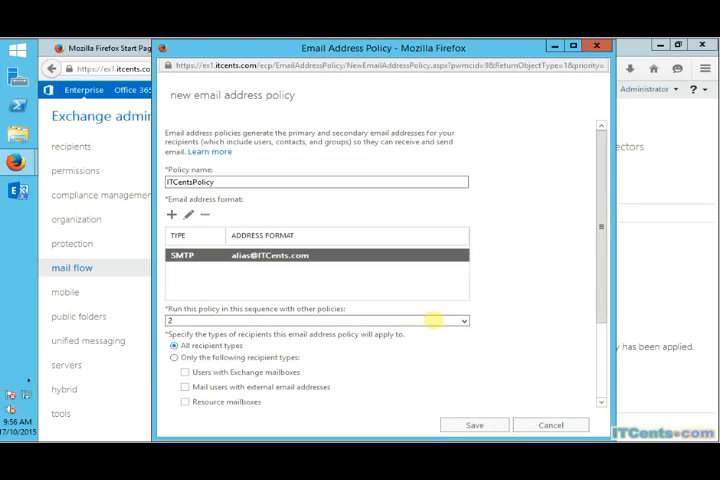
scroll("down", 3)
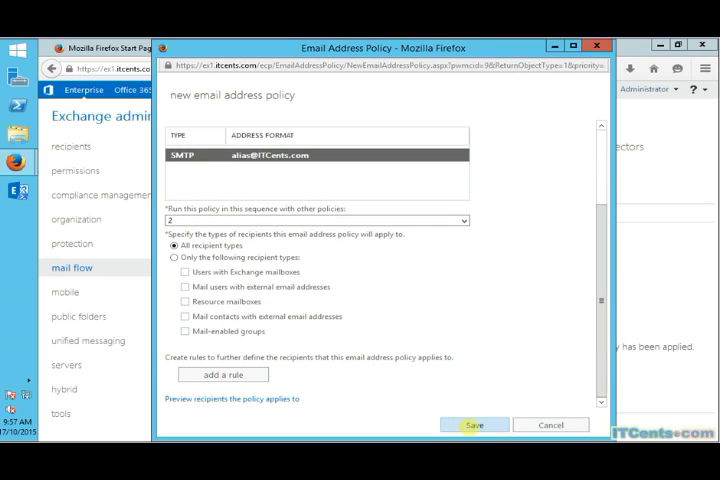
- Save the new ITCentsPolicy
left_click(476, 424)
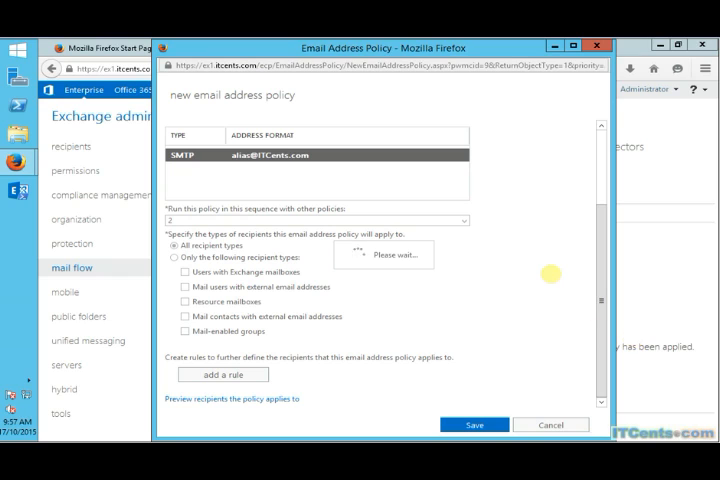
mouse_move(288, 220)
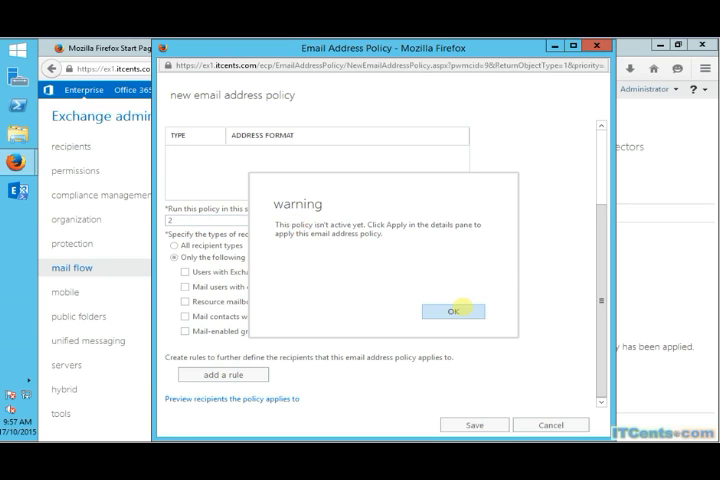
- Set ITCentsPolicy's priority to 1 and save the change
left_click(456, 312)
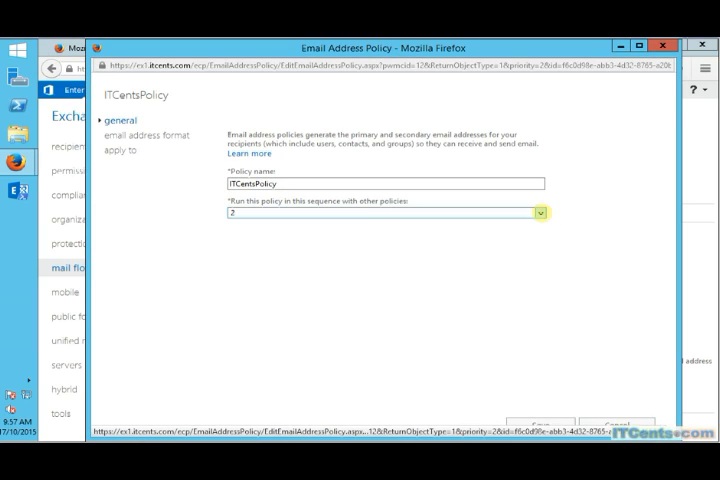
left_click(540, 212)
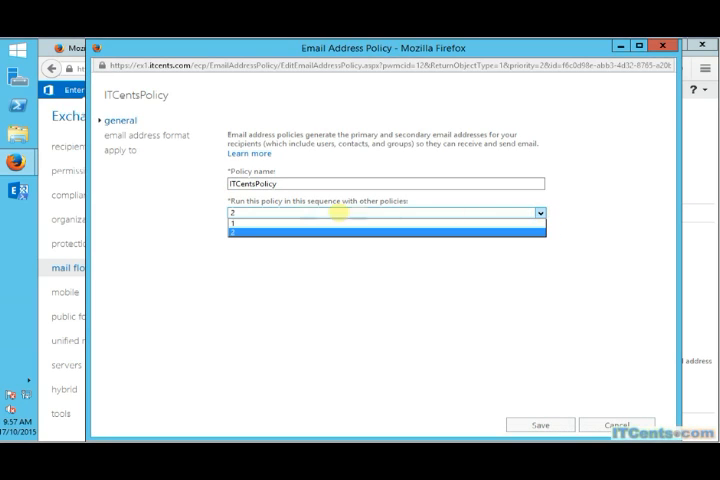
left_click(380, 224)
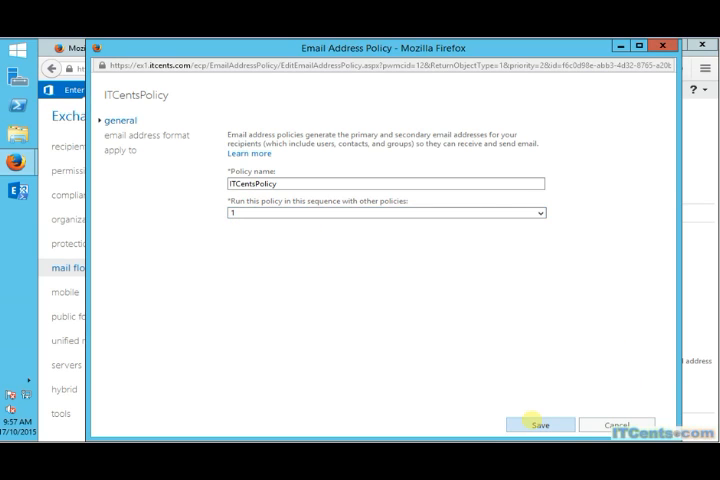
left_click(538, 424)
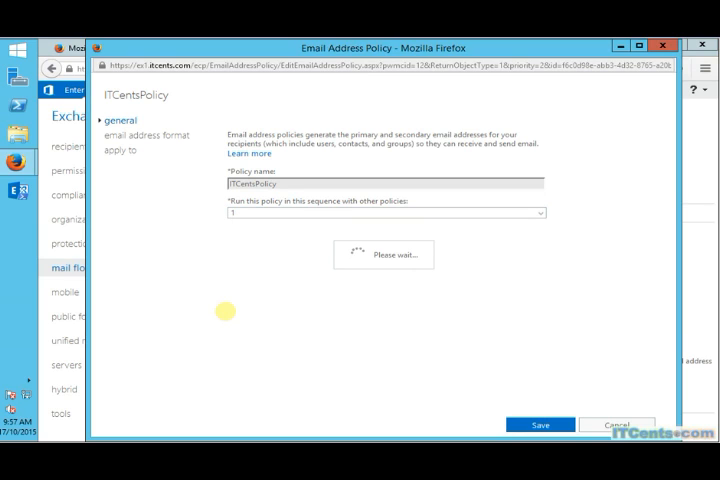
left_click(540, 424)
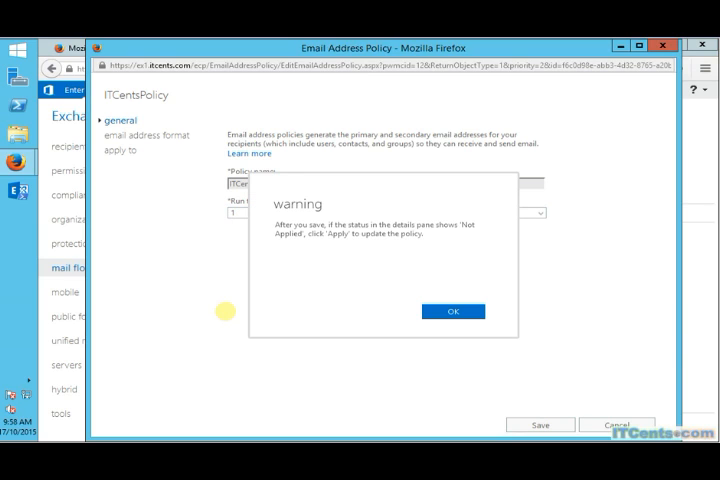
left_click(452, 312)
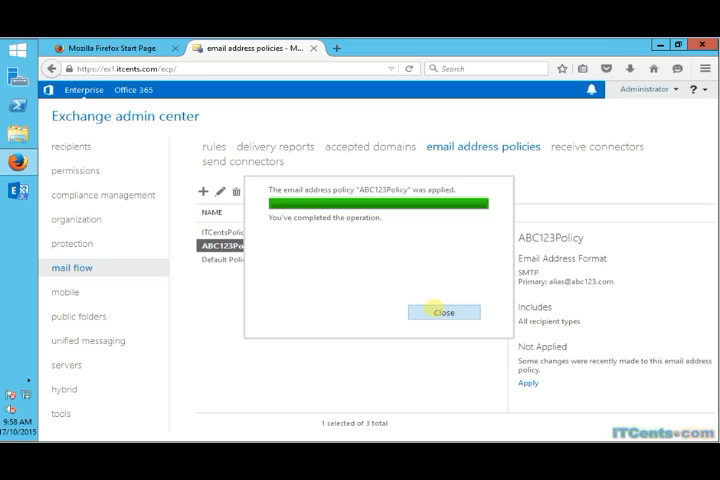
- Apply each policy so ITCentsPolicy and ABC123Policy both show Applied
left_click(444, 312)
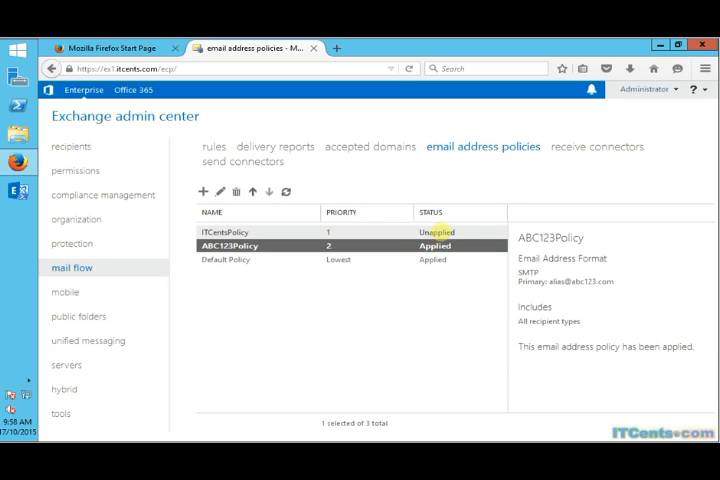
left_click(230, 232)
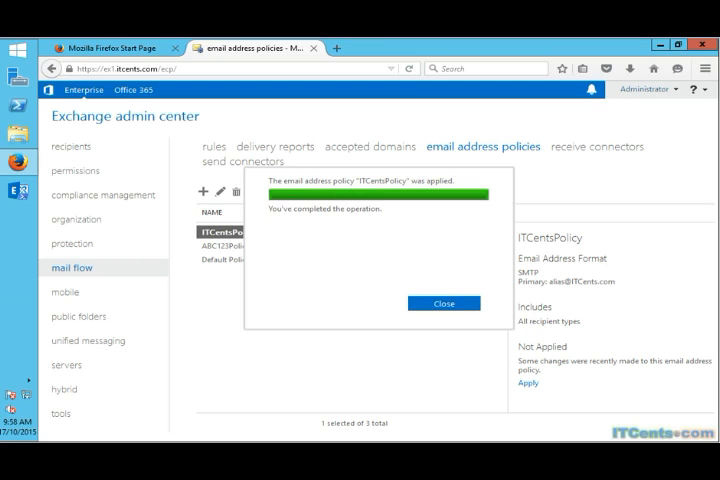
left_click(444, 304)
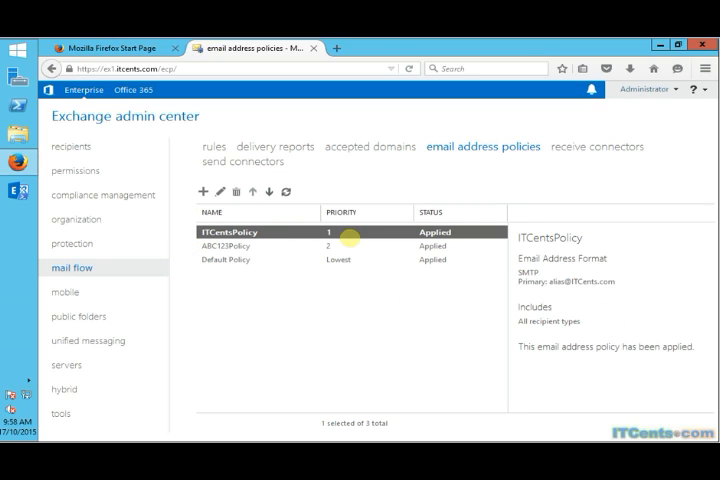
left_click(72, 146)
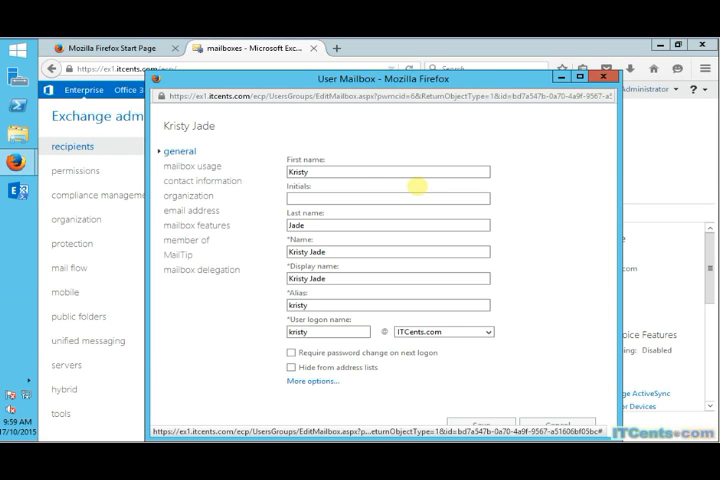
left_click(198, 210)
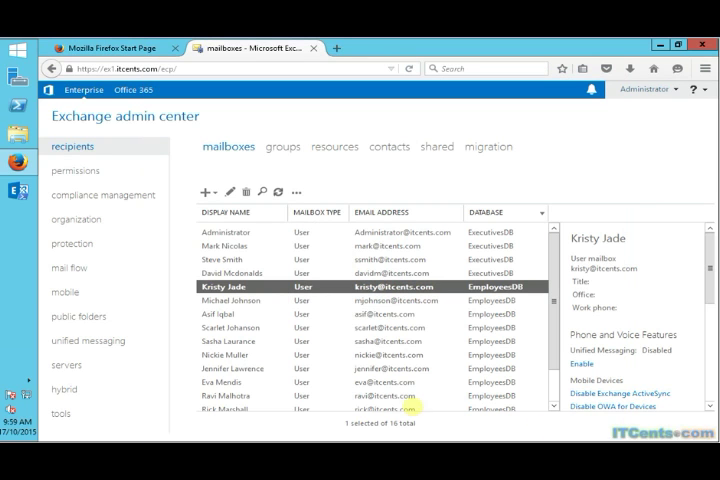
left_click(280, 148)
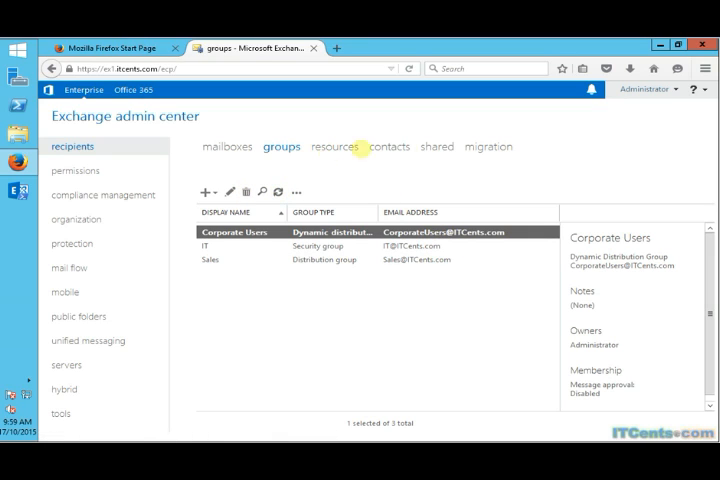
left_click(436, 146)
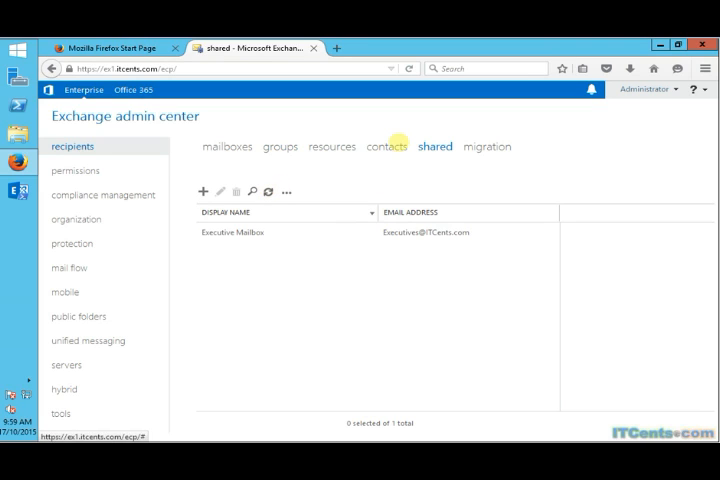
left_click(388, 146)
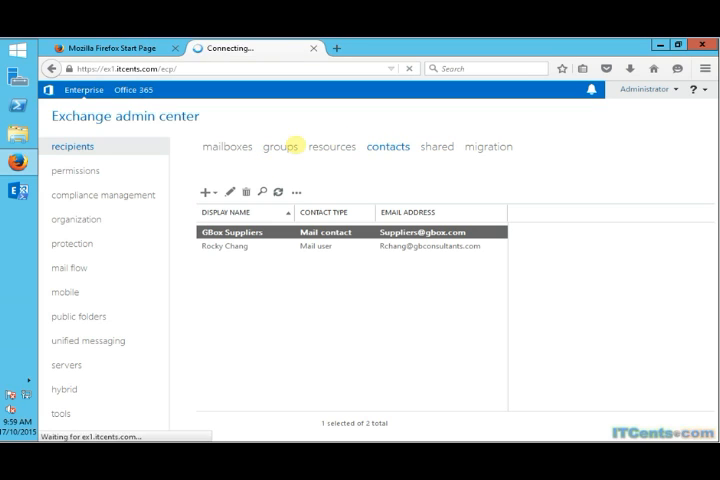
left_click(232, 232)
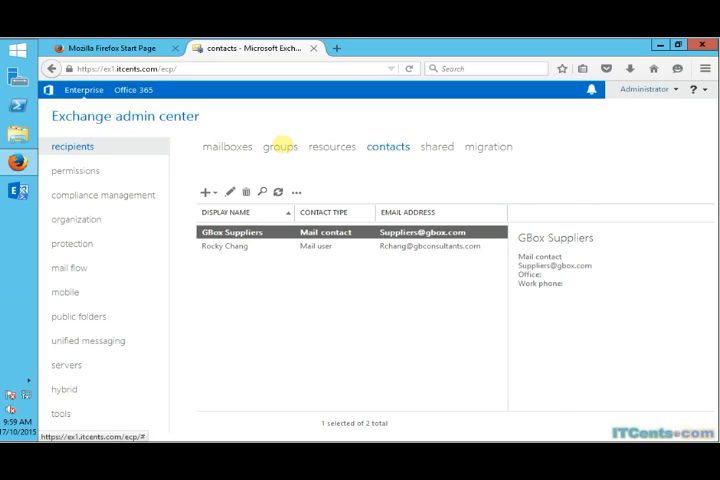
left_click(280, 146)
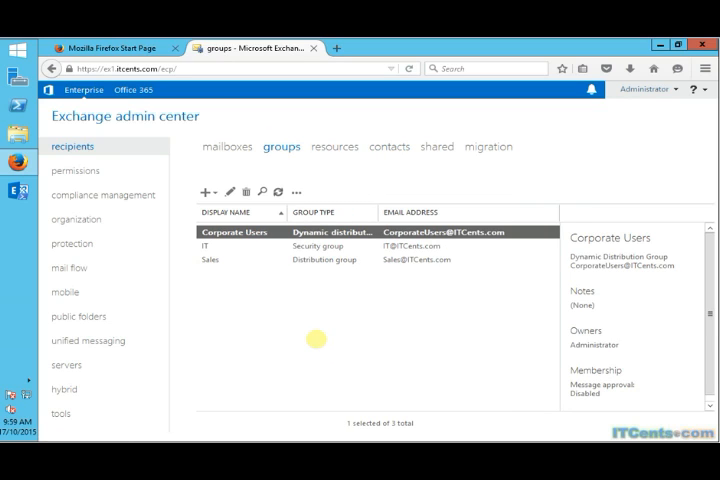